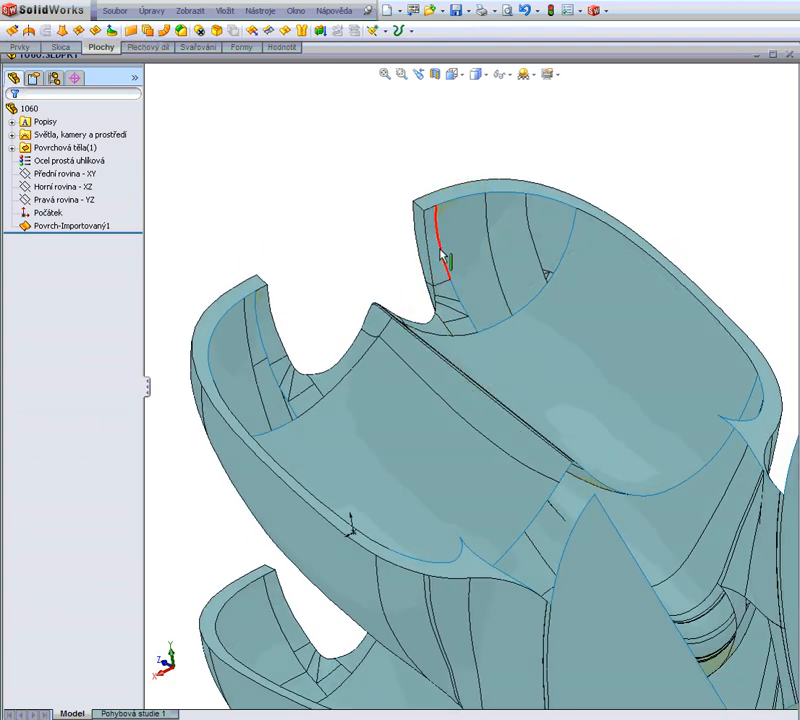
- Fill the gap with a surface patch bounded by the existing open edges and accept it
left_click(464, 320)
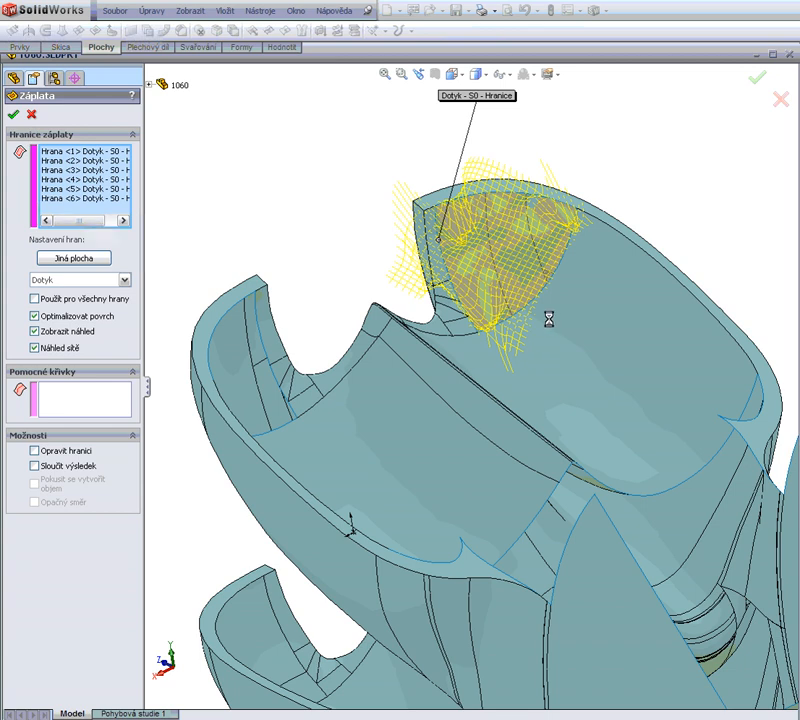
left_click(760, 78)
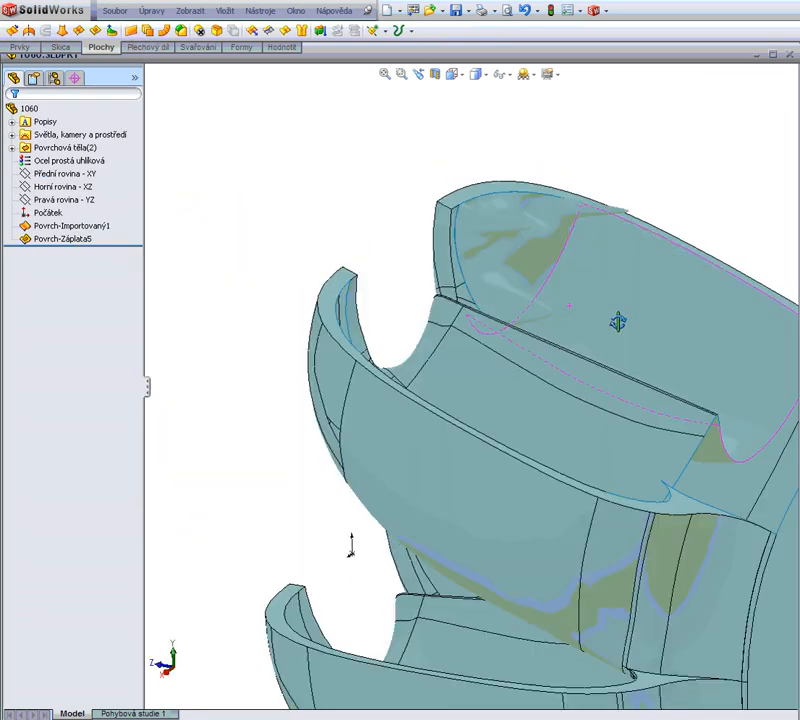
- Delete the fill feature and trace the gap boundary with three 3D sketch splines
left_click(62, 248)
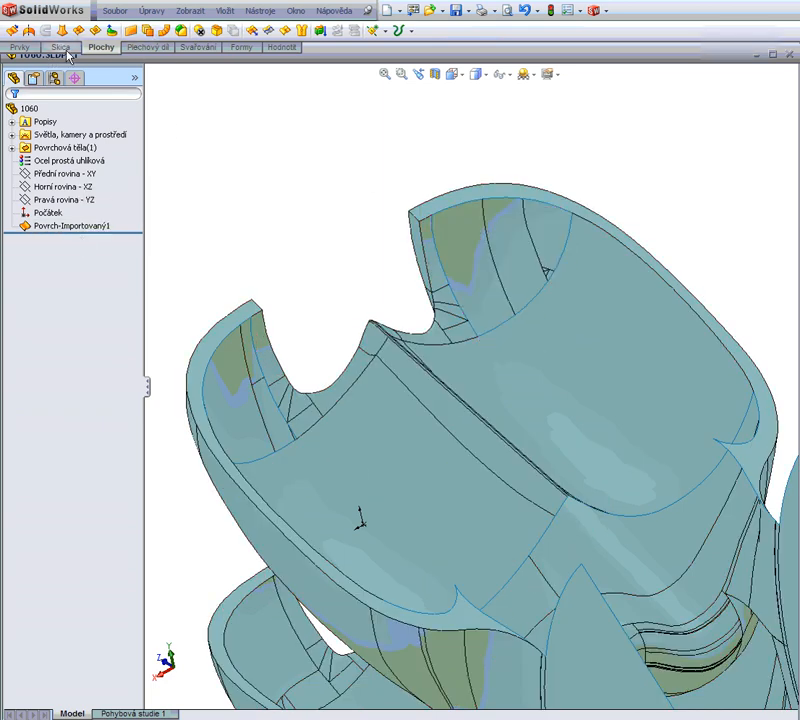
left_click(16, 32)
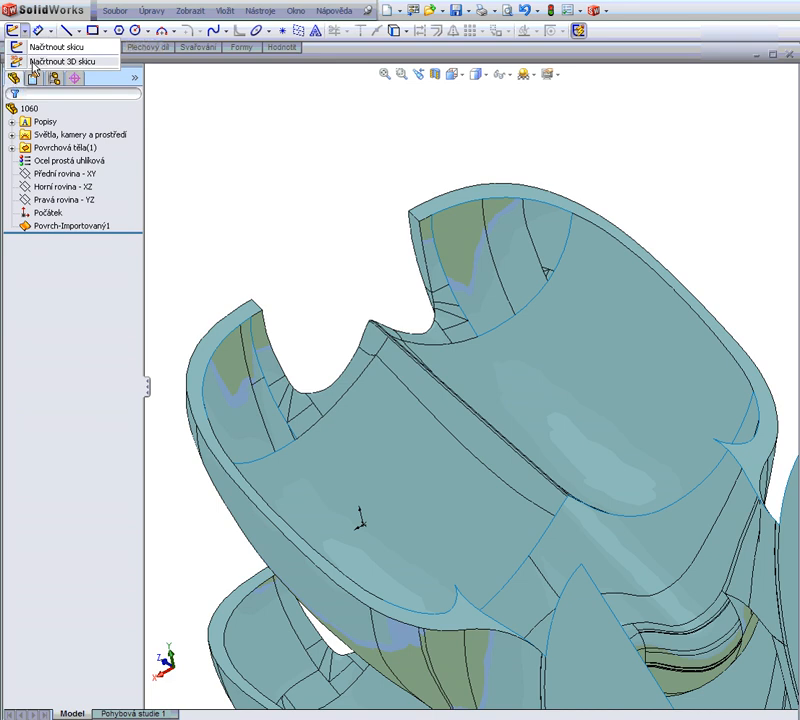
left_click(60, 60)
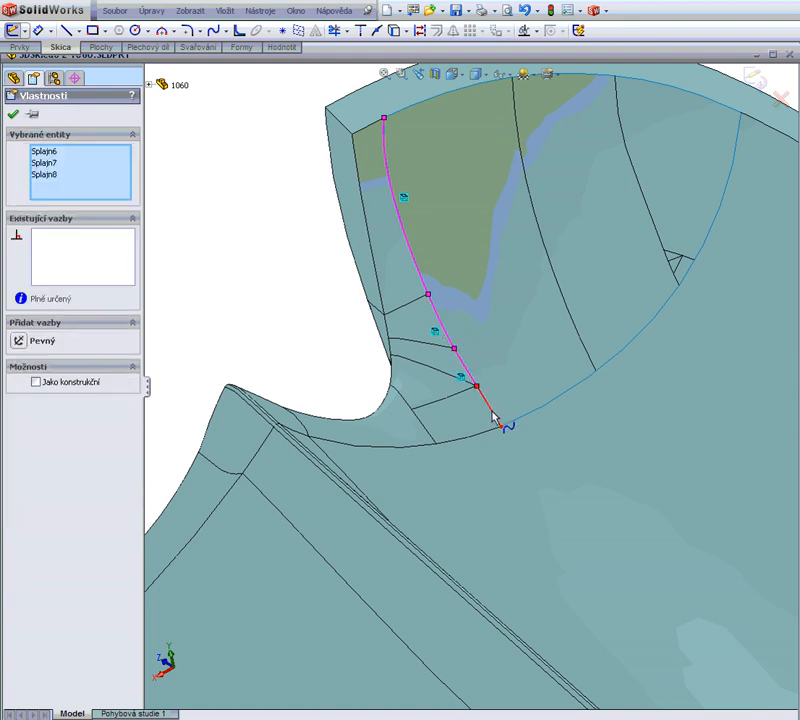
left_click(240, 28)
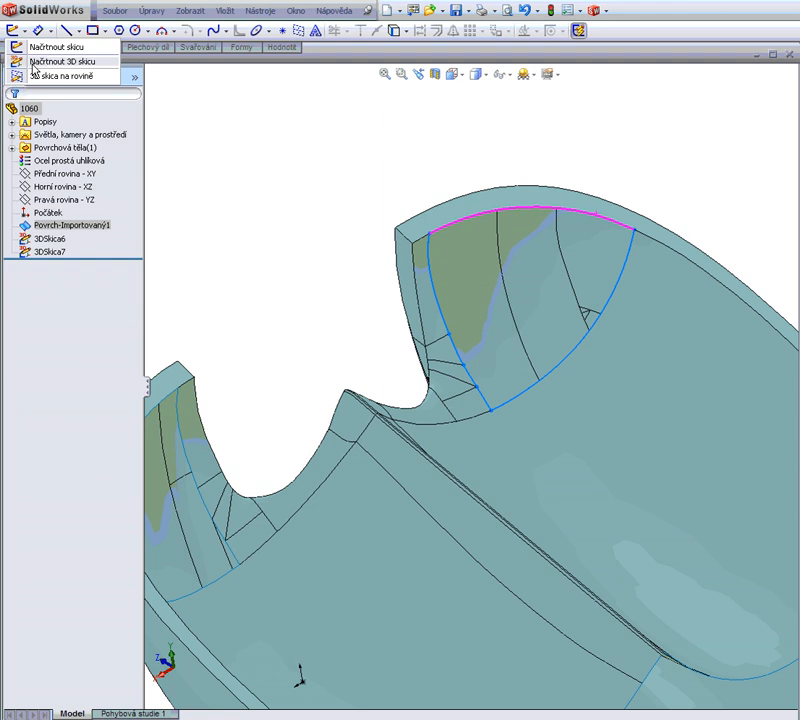
left_click(58, 60)
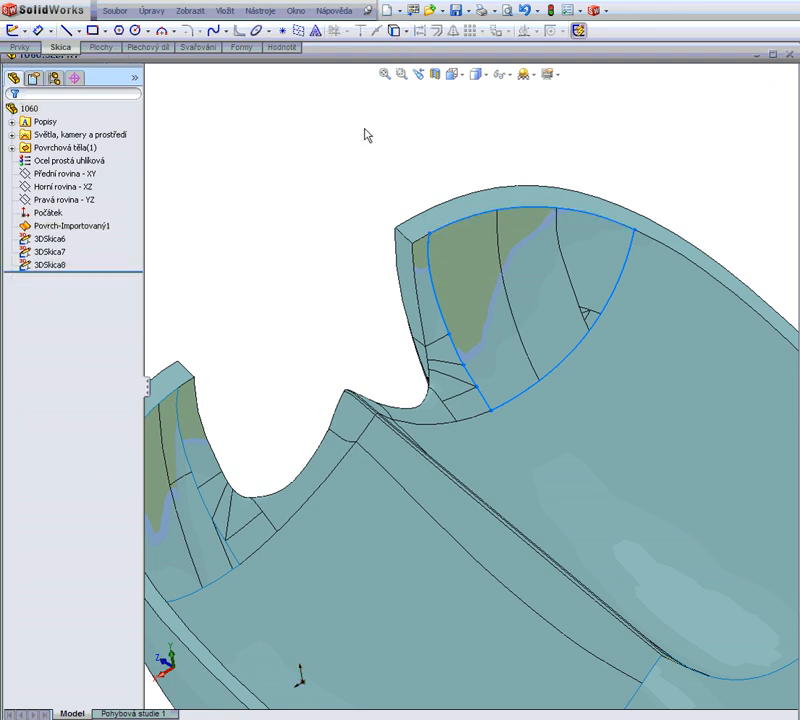
- Start a Filled Surface and pick the 3D sketch curves (3DSkica1–3) as patch boundaries
left_click(84, 46)
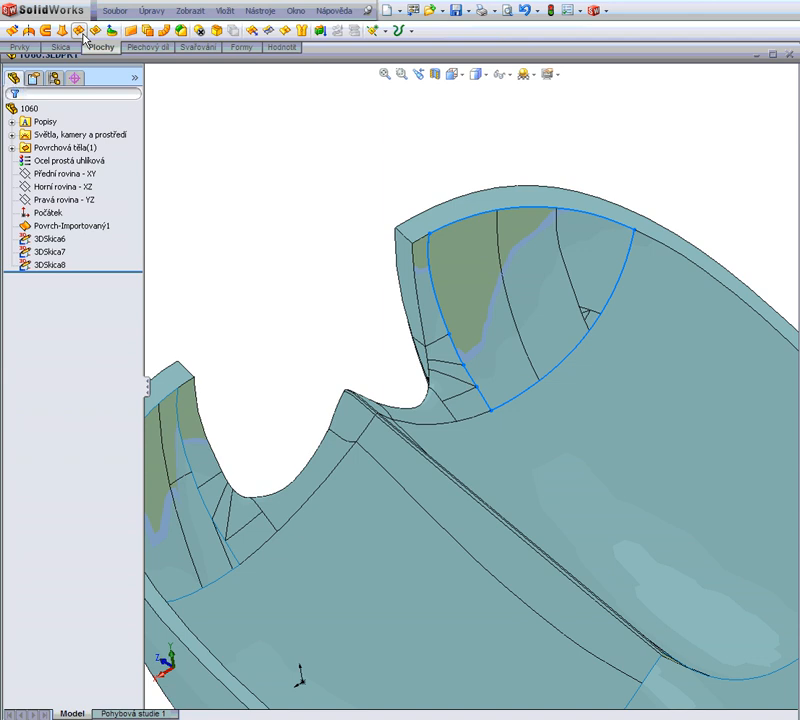
left_click(80, 32)
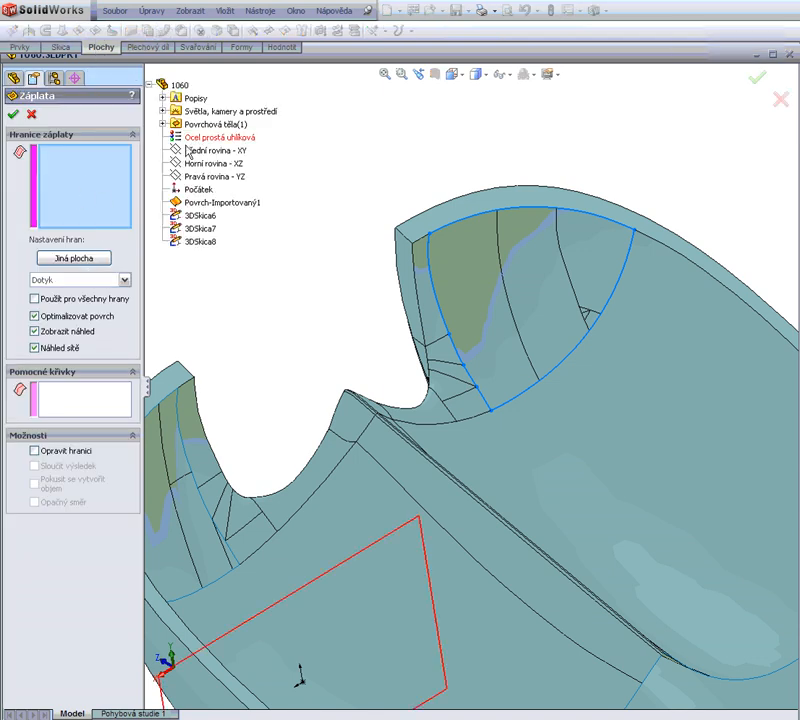
left_click(200, 228)
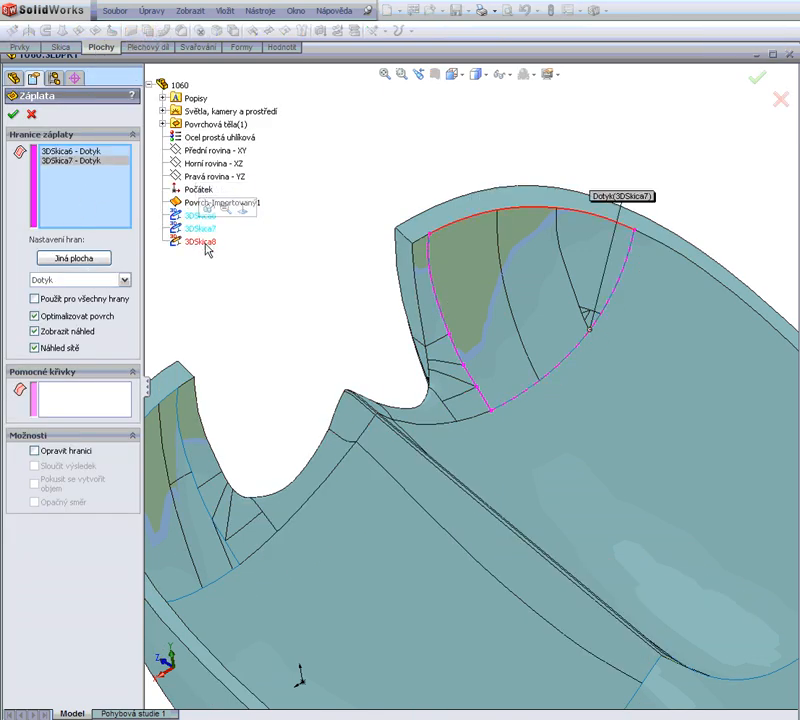